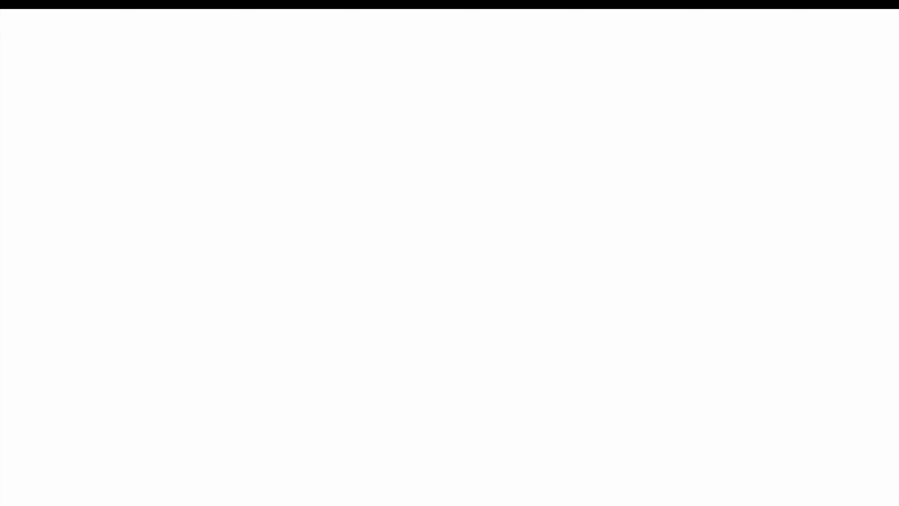
type("OBJE")
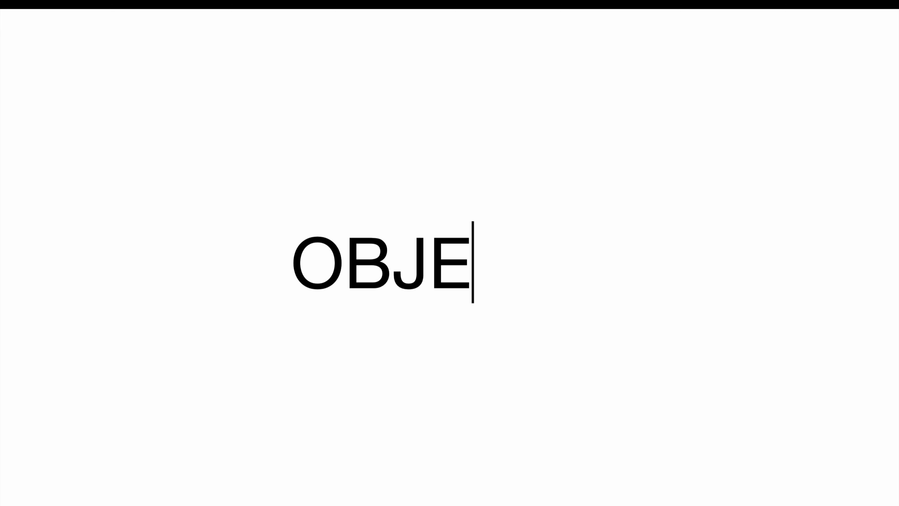
type("CTS")
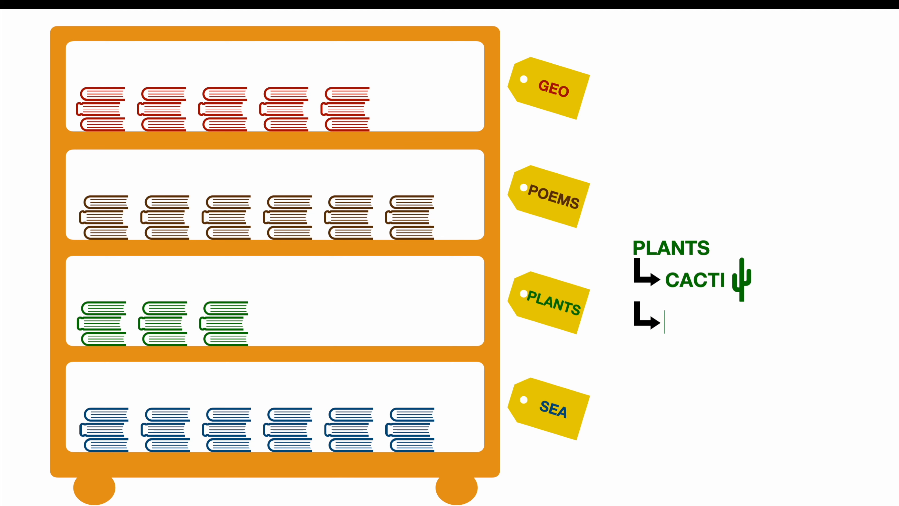
type("FLOWERS")
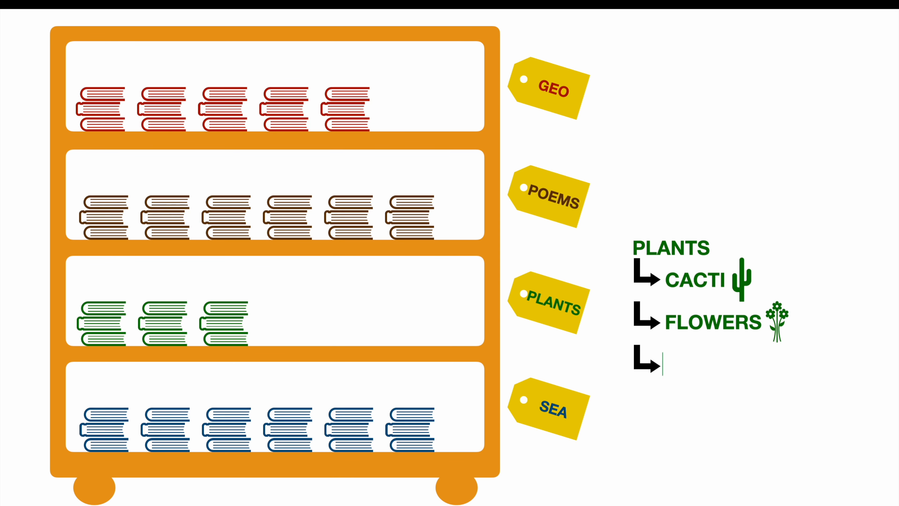
type("TREES")
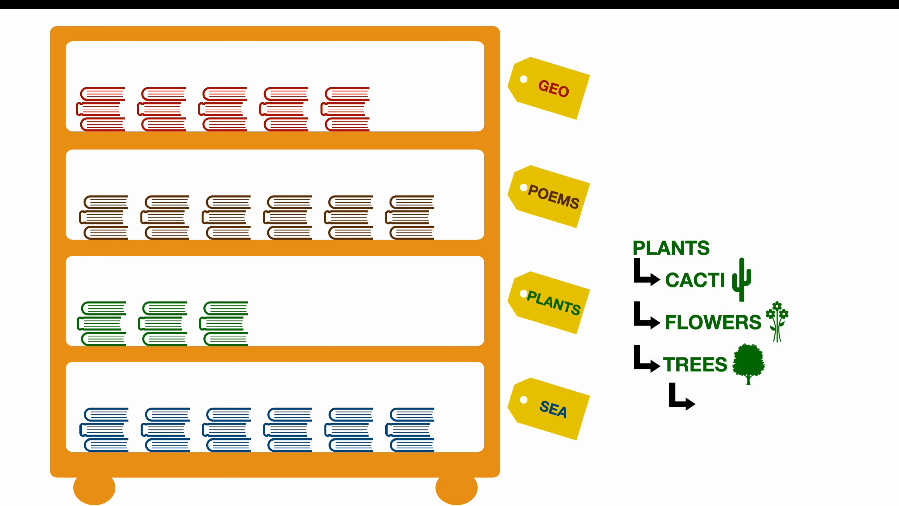
type("PALM TREES")
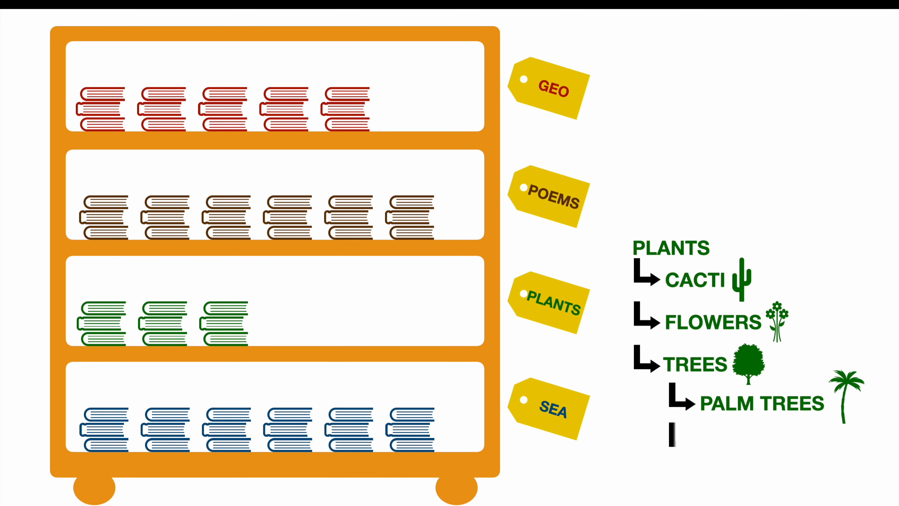
type("CONIFERS")
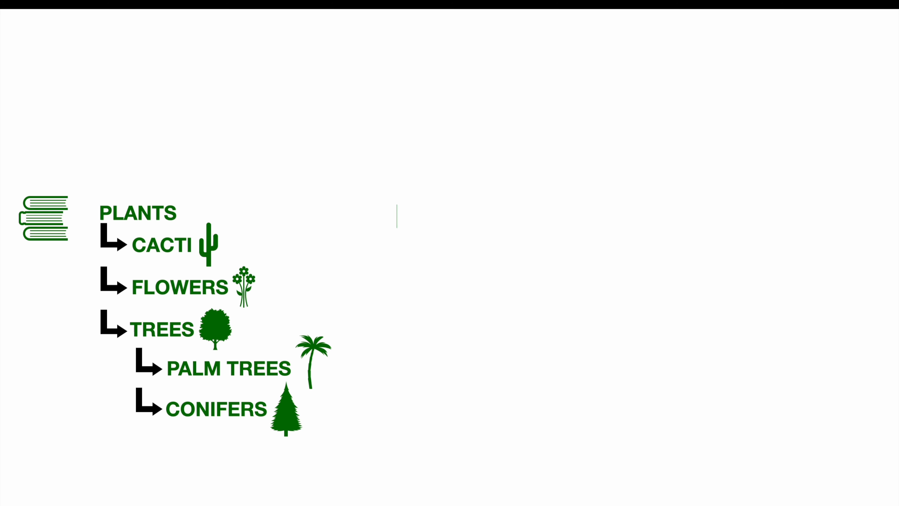
type("msg.PLANTS")
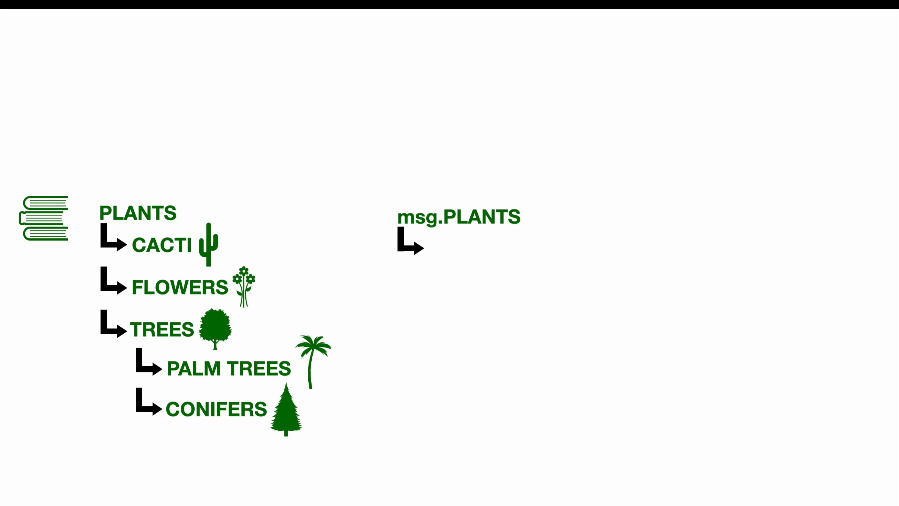
type("msg.PLANTS")
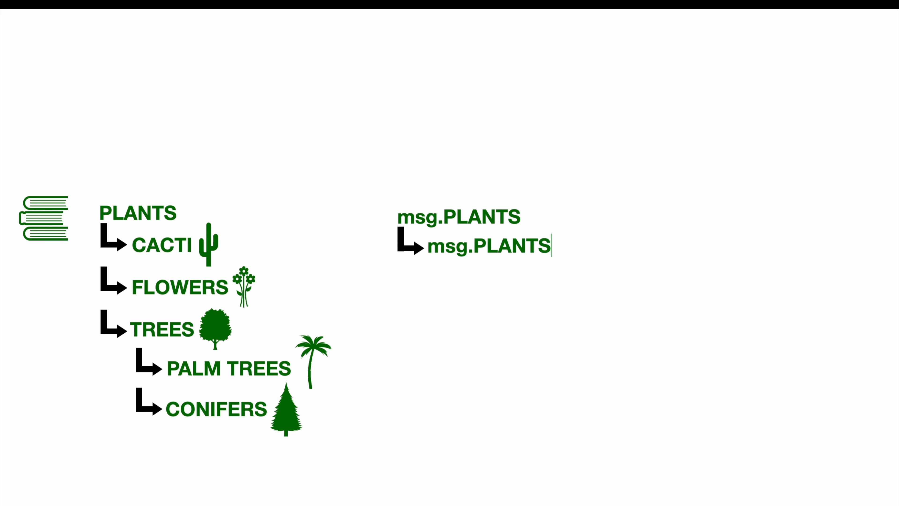
type(".CACTI")
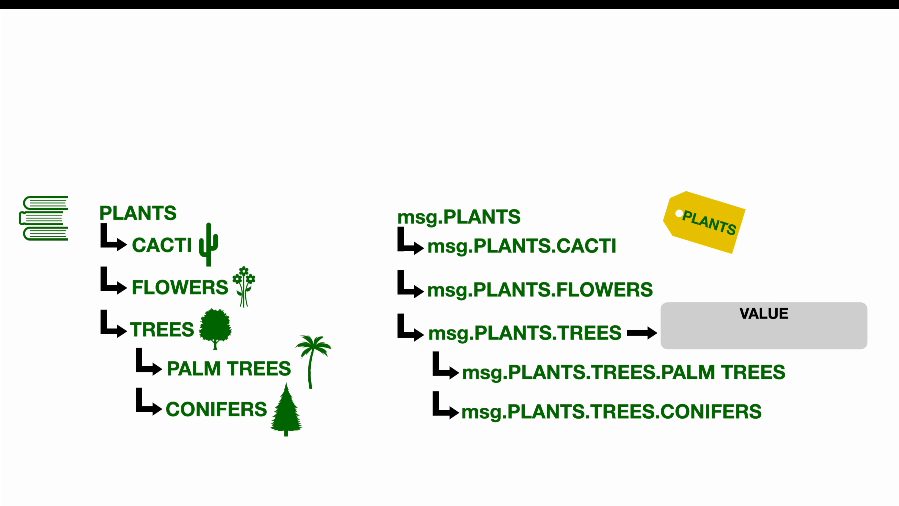
type("Encyc")
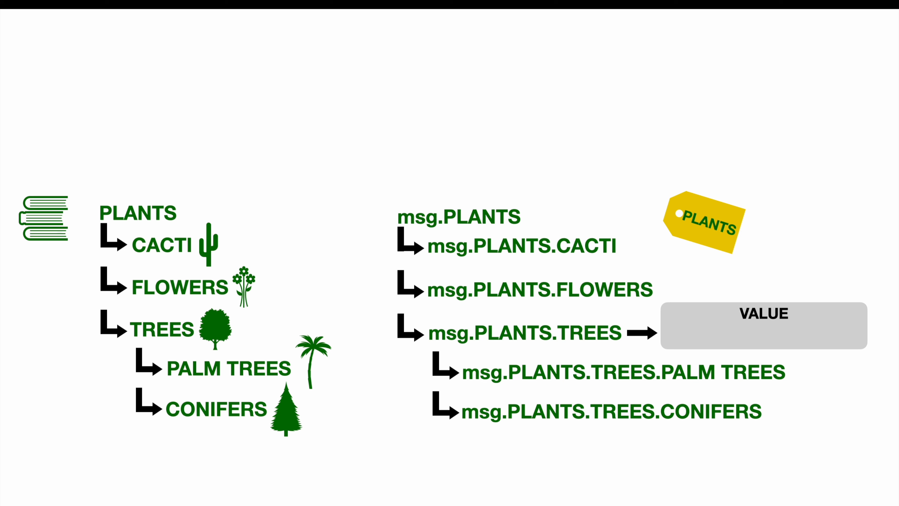
type("Lexica of tre")
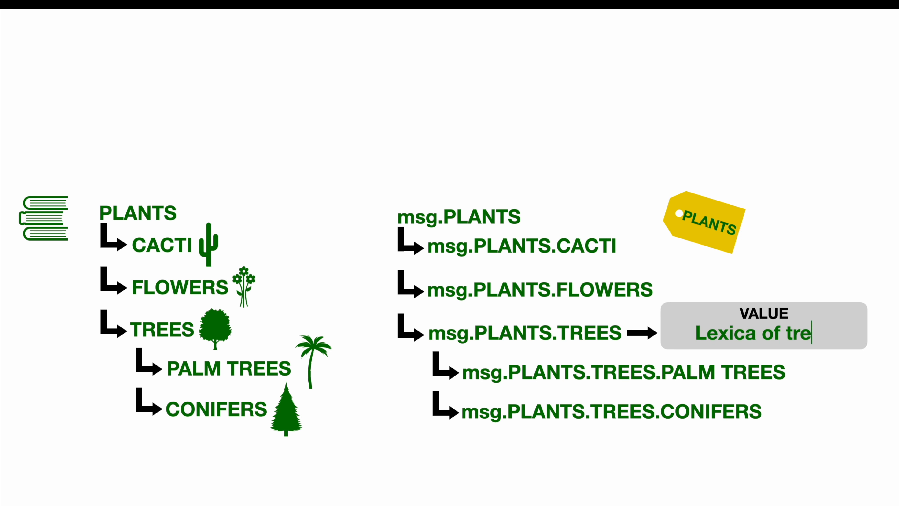
type("es")
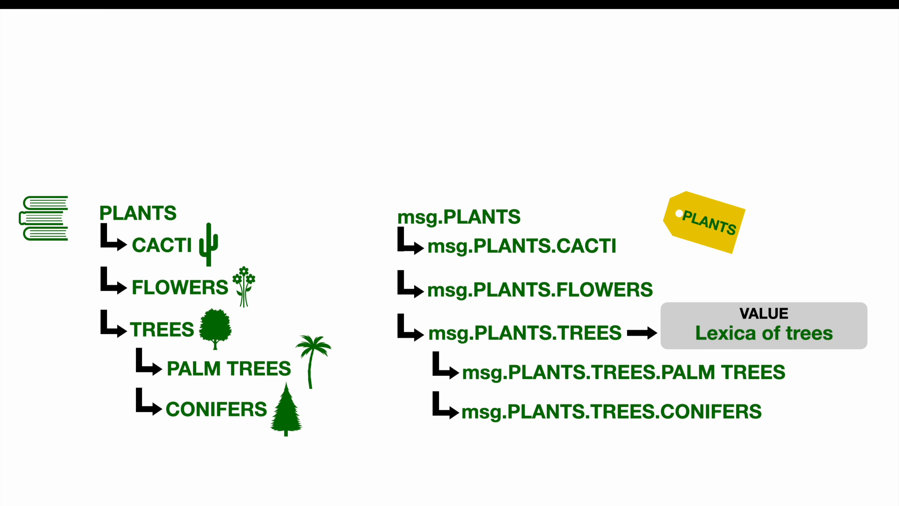